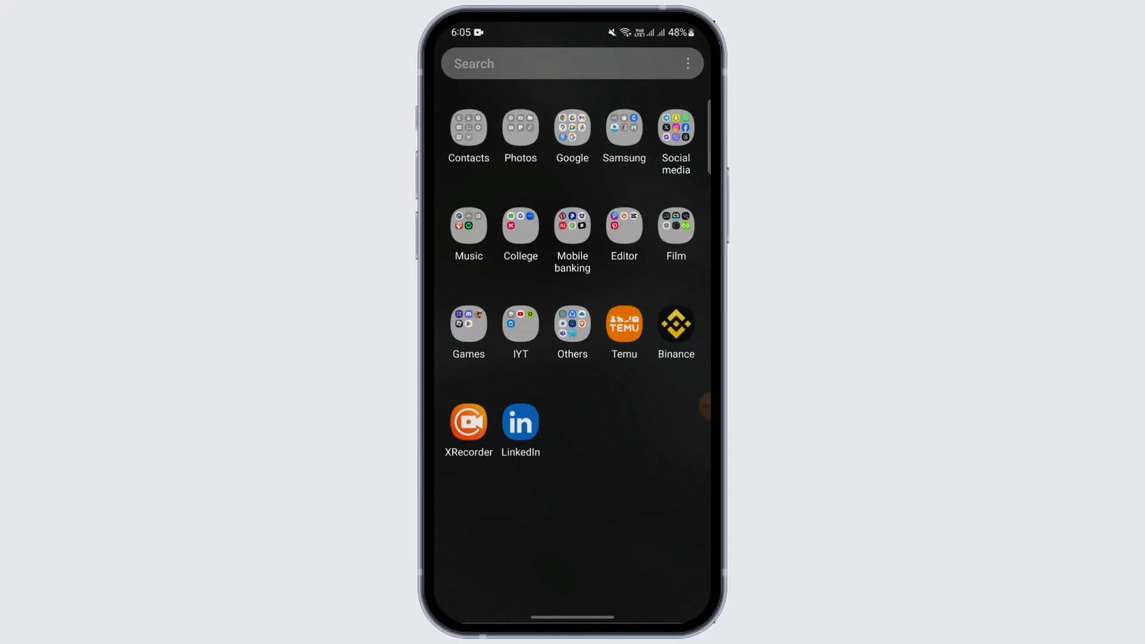
Launch the Play Store from the Games folder on the home screen.
{"action": "left_click", "coordinate": [468, 324]}
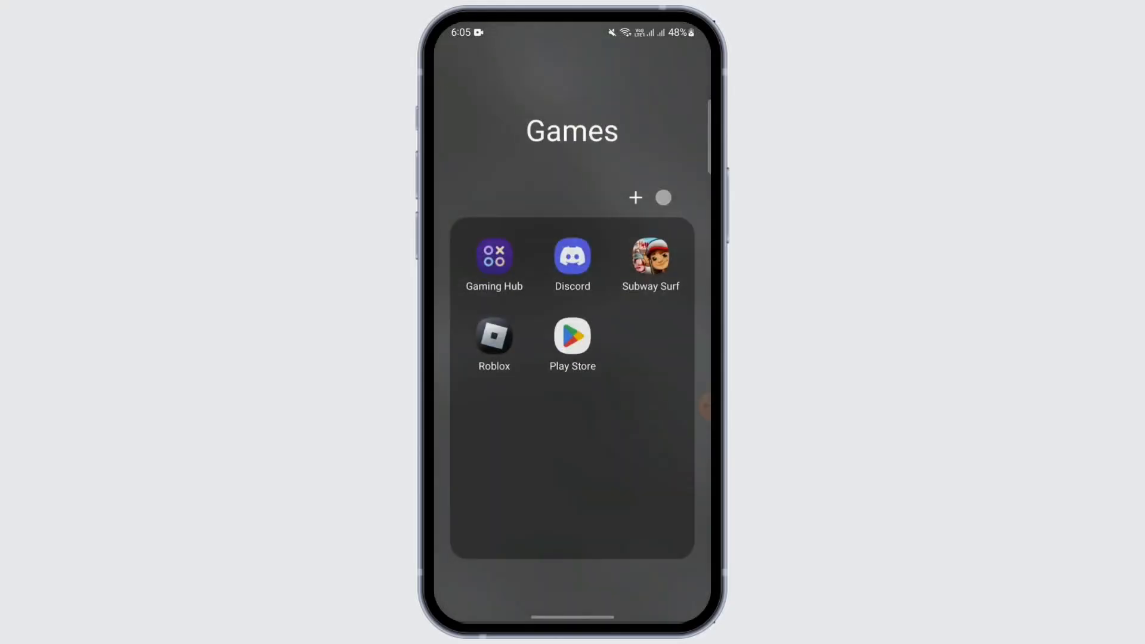
{"action": "left_click", "coordinate": [572, 336]}
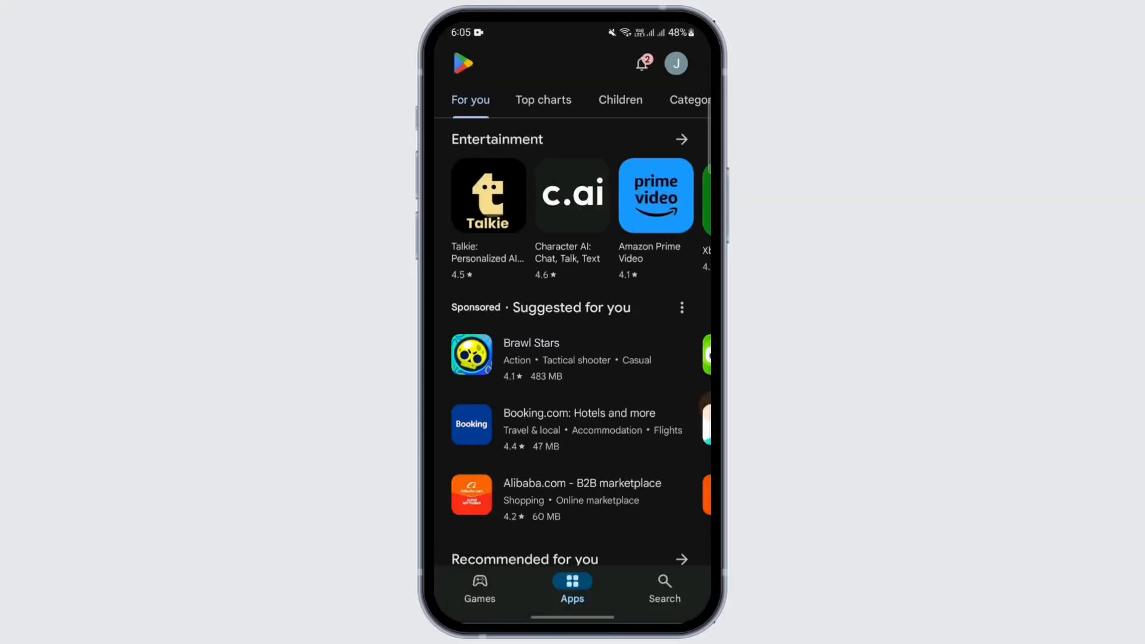
Search the store for YouTube and bring up its listing showing an available update.
{"action": "left_click", "coordinate": [664, 588]}
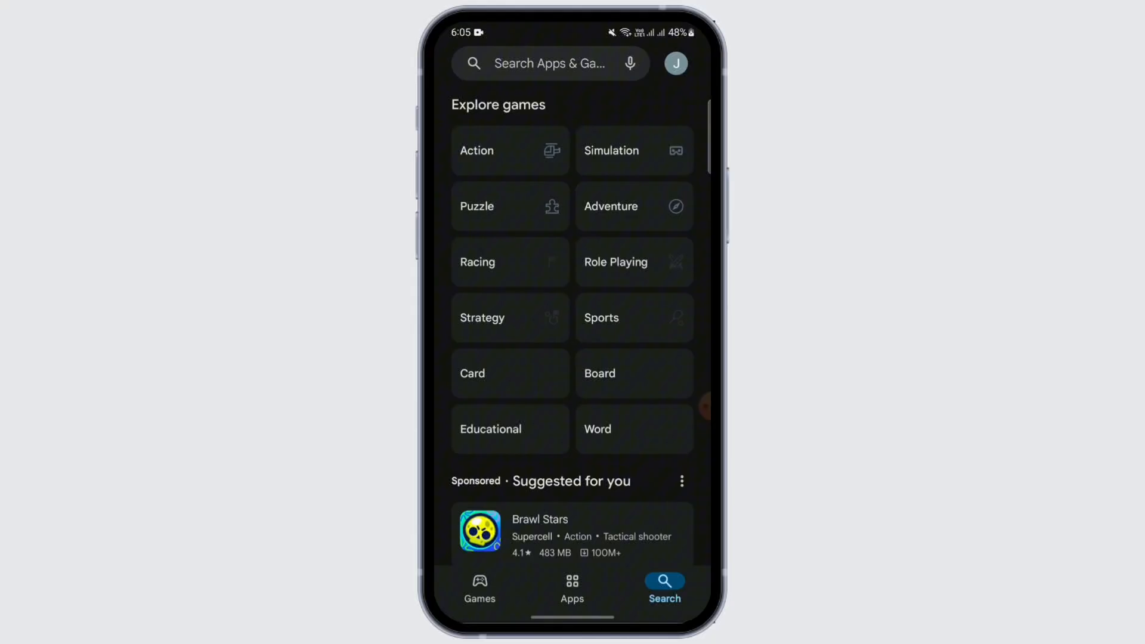
{"action": "left_click", "coordinate": [548, 63]}
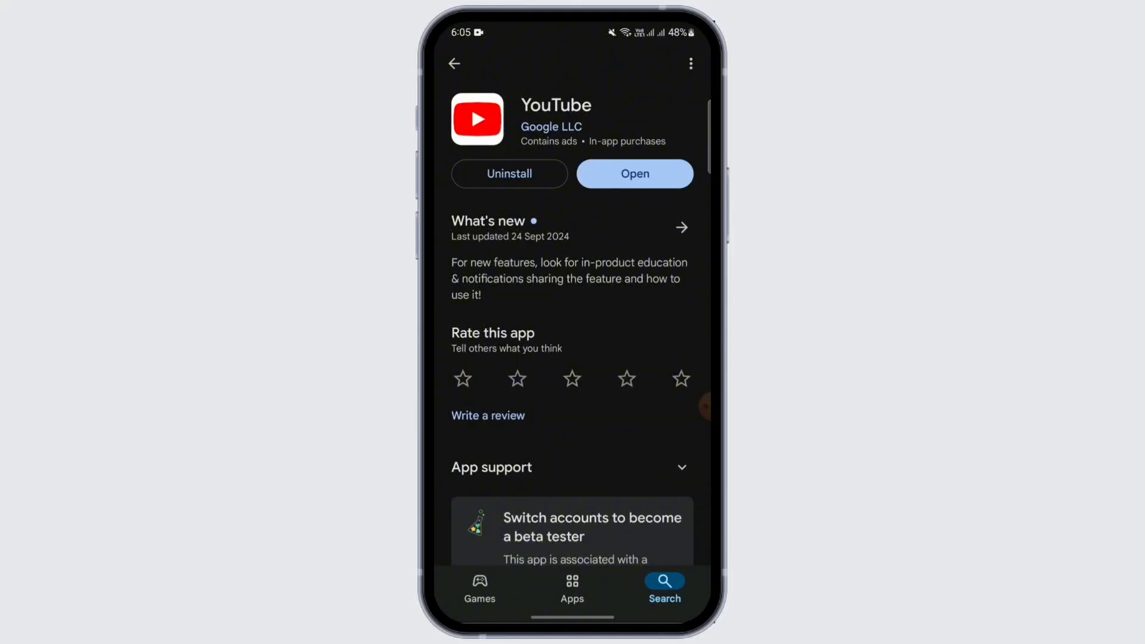
{"action": "left_click", "coordinate": [510, 174]}
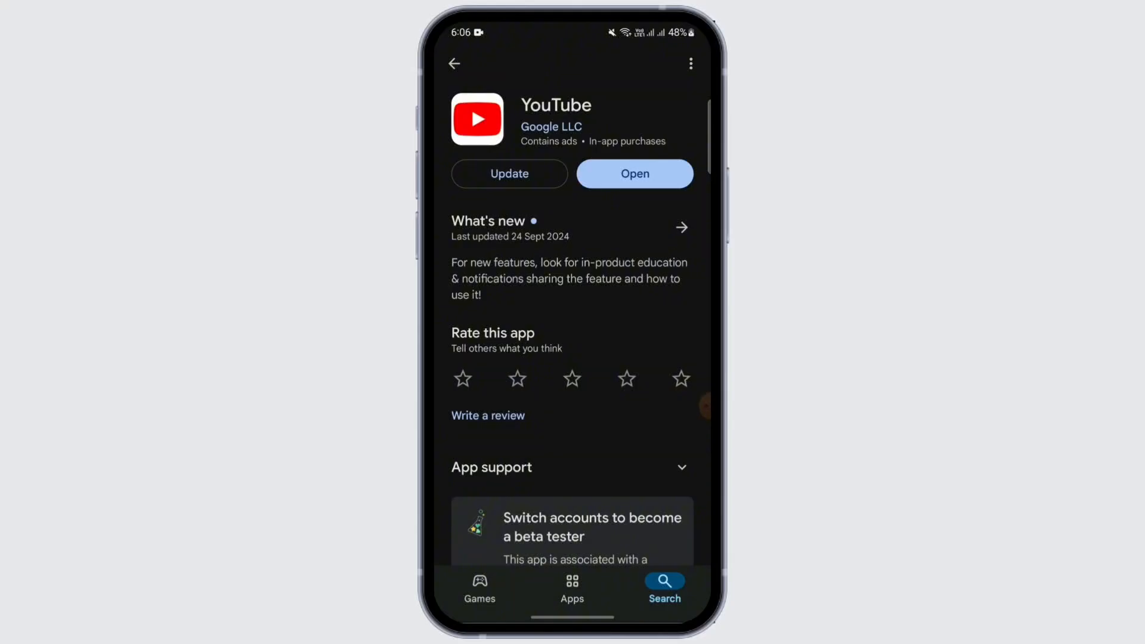
Start the YouTube update and head back to the home screen while it installs.
{"action": "left_click", "coordinate": [510, 174]}
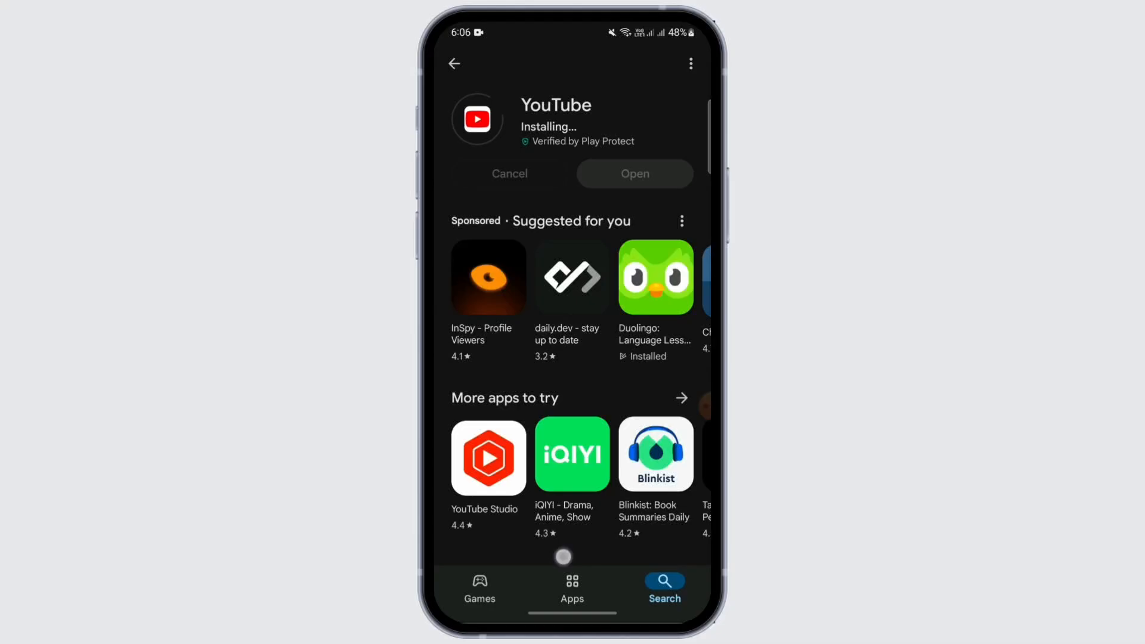
{"action": "key", "text": "Home"}
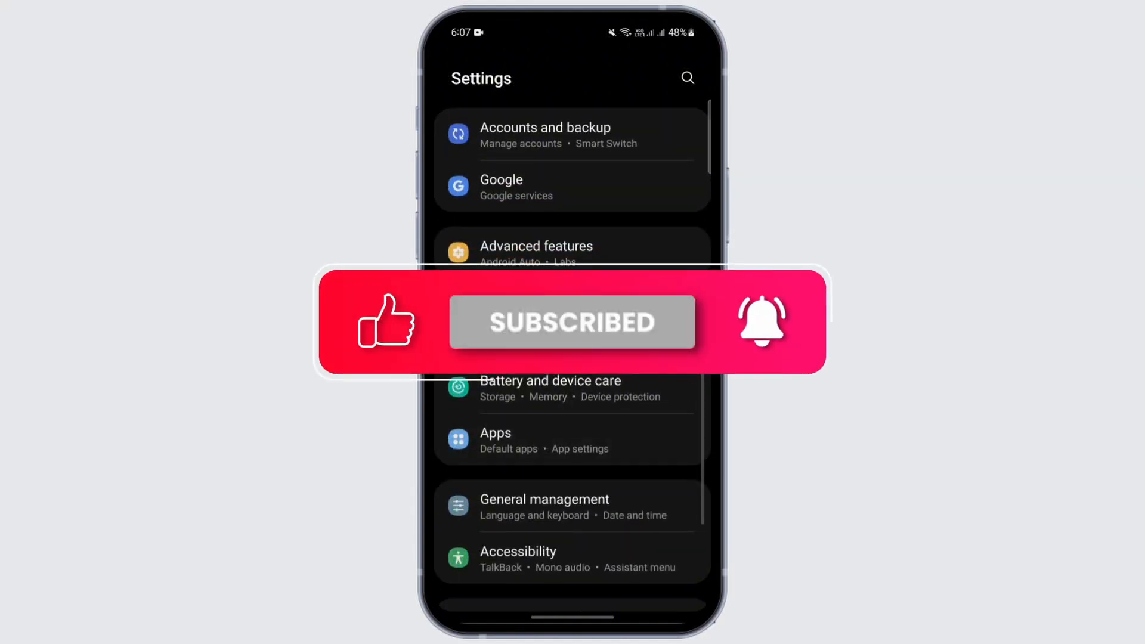
Find YouTube in the installed apps list via search and show its App info page.
{"action": "left_click", "coordinate": [495, 433]}
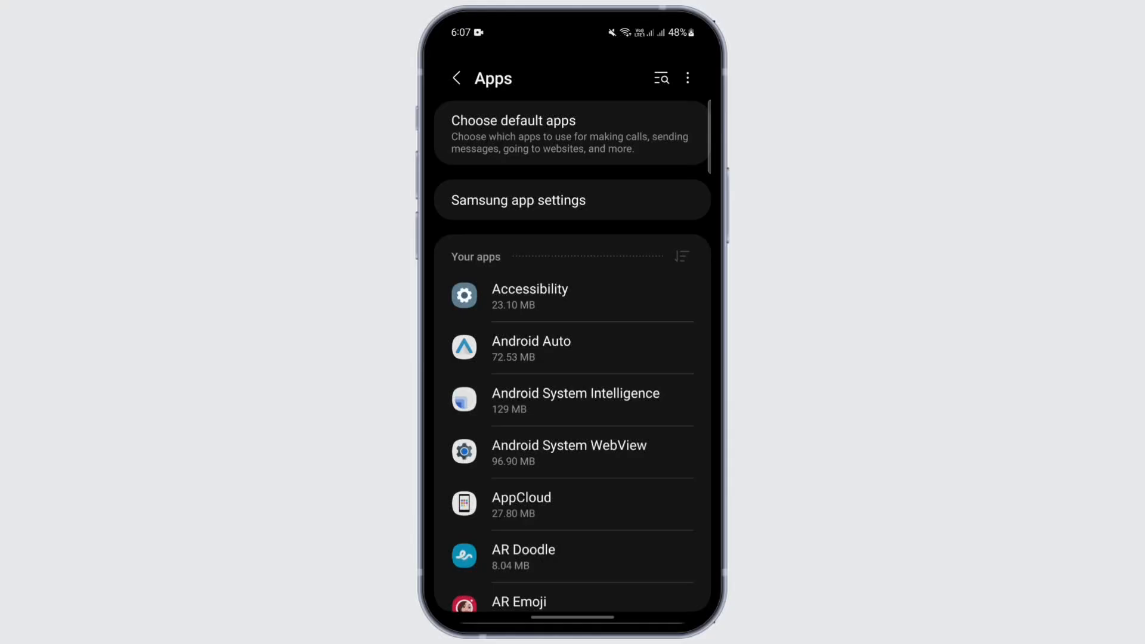
{"action": "left_click", "coordinate": [660, 79]}
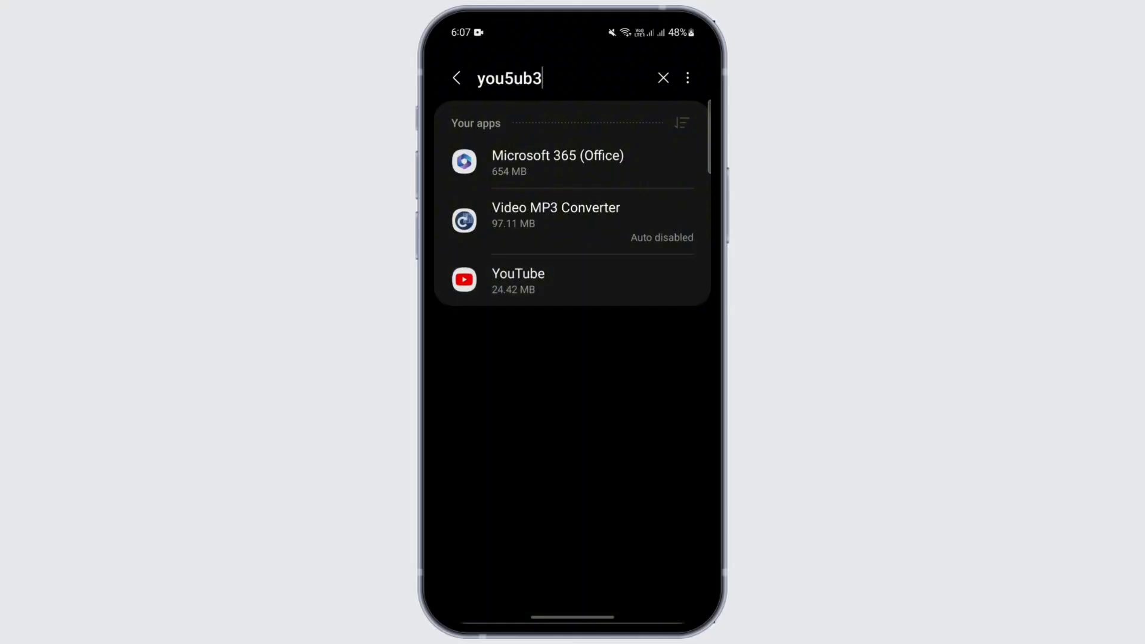
{"action": "left_click", "coordinate": [518, 281]}
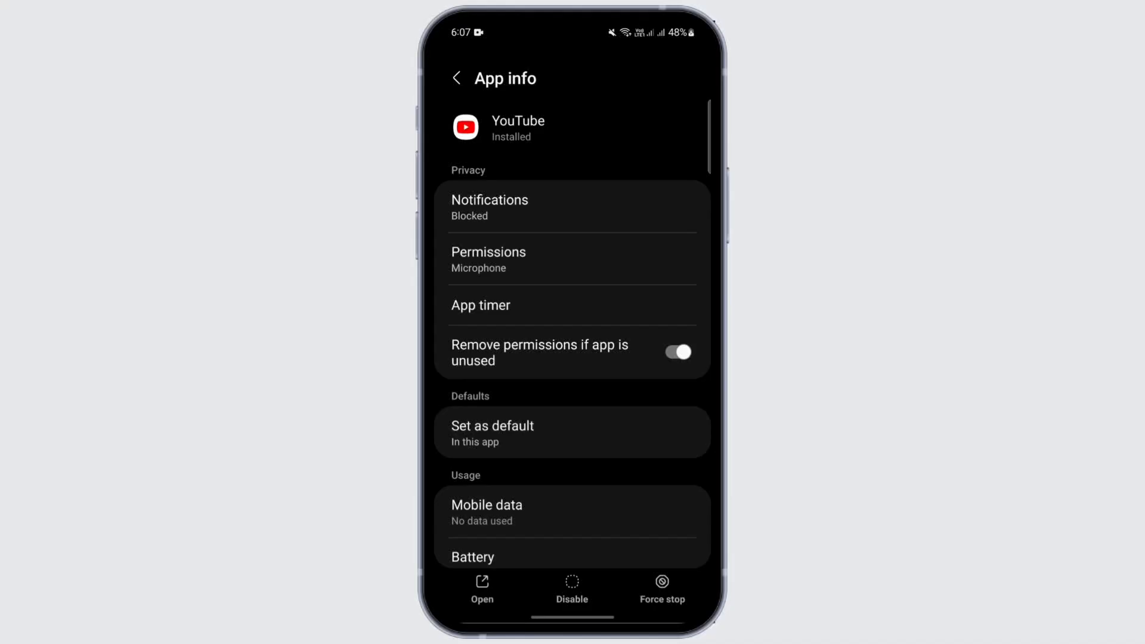
Clear YouTube's cache to 0 B from its Storage page and return to the Apps list.
{"action": "scroll", "scroll_direction": "down", "scroll_amount": 3}
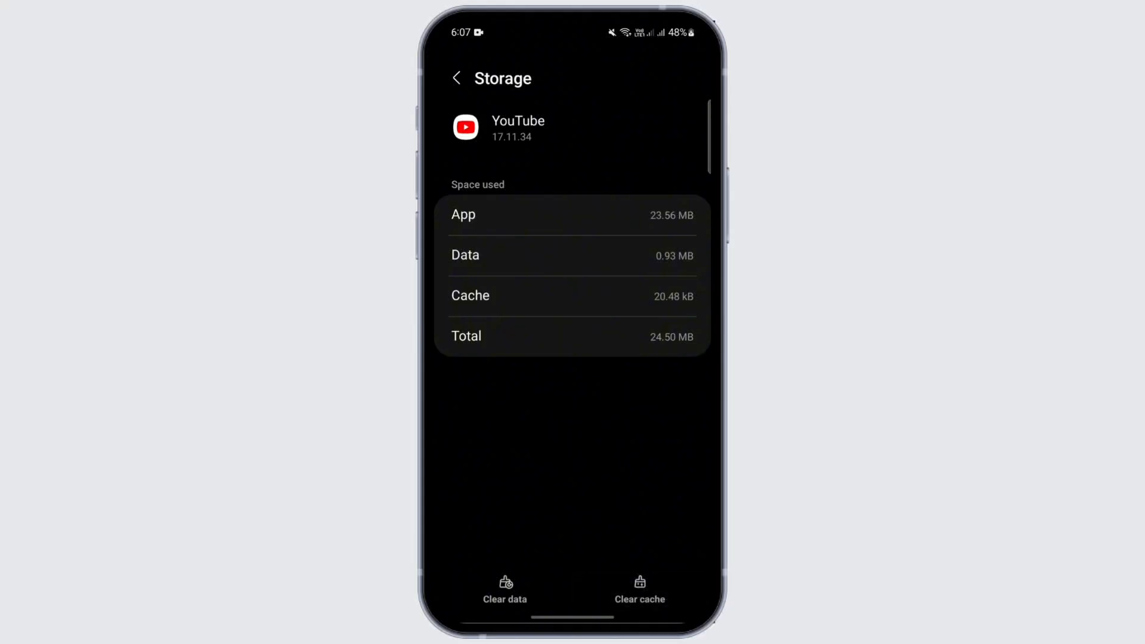
{"action": "left_click", "coordinate": [638, 589]}
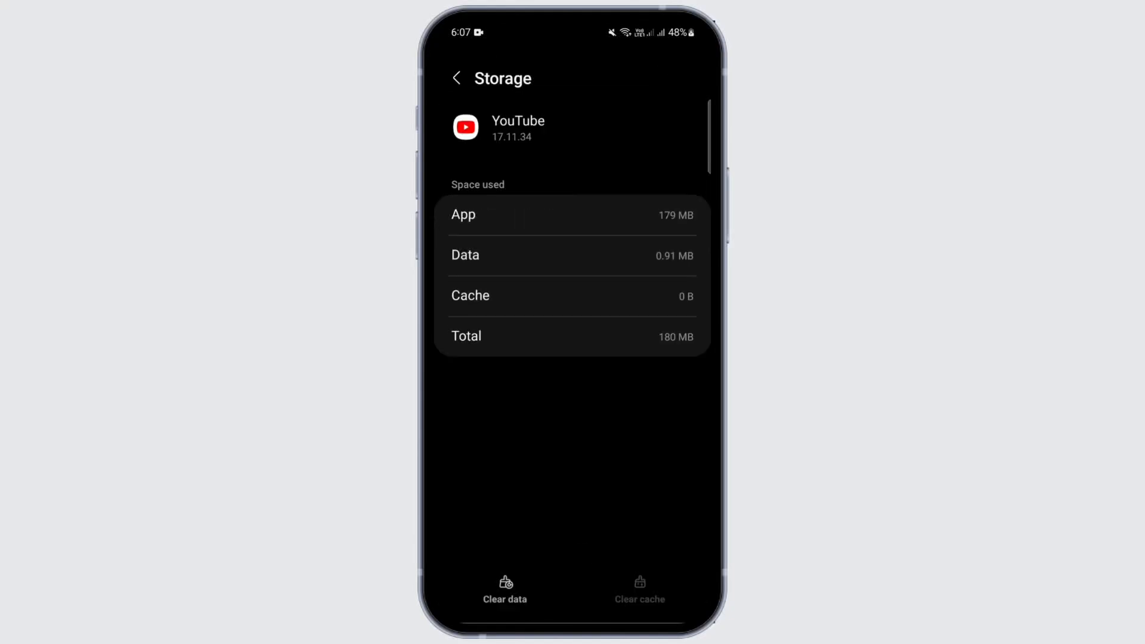
{"action": "left_click", "coordinate": [455, 79]}
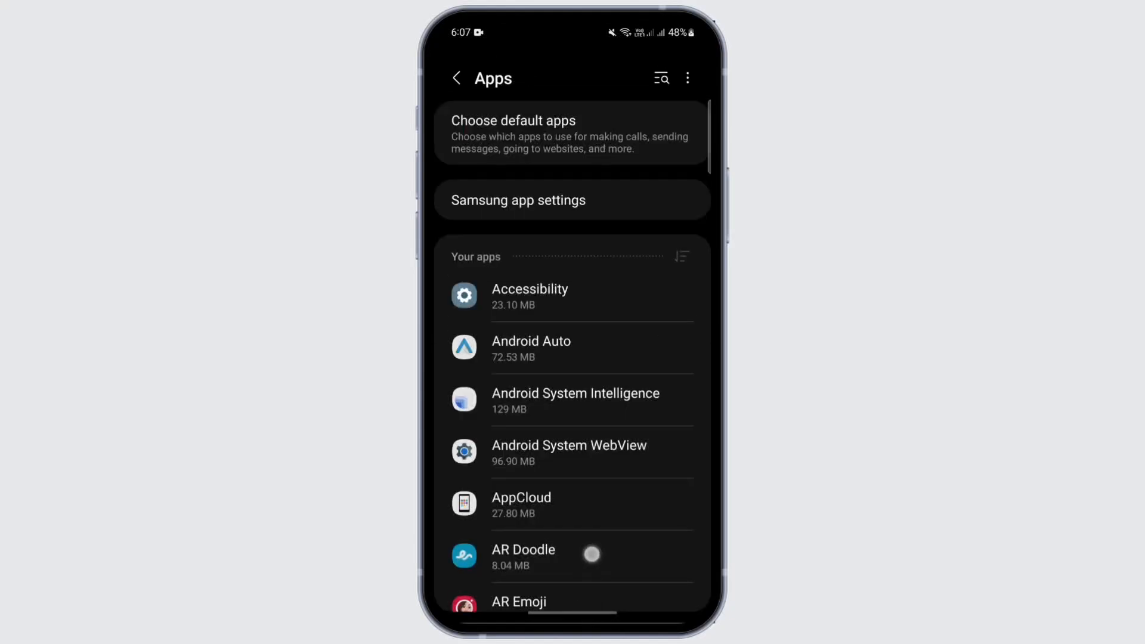